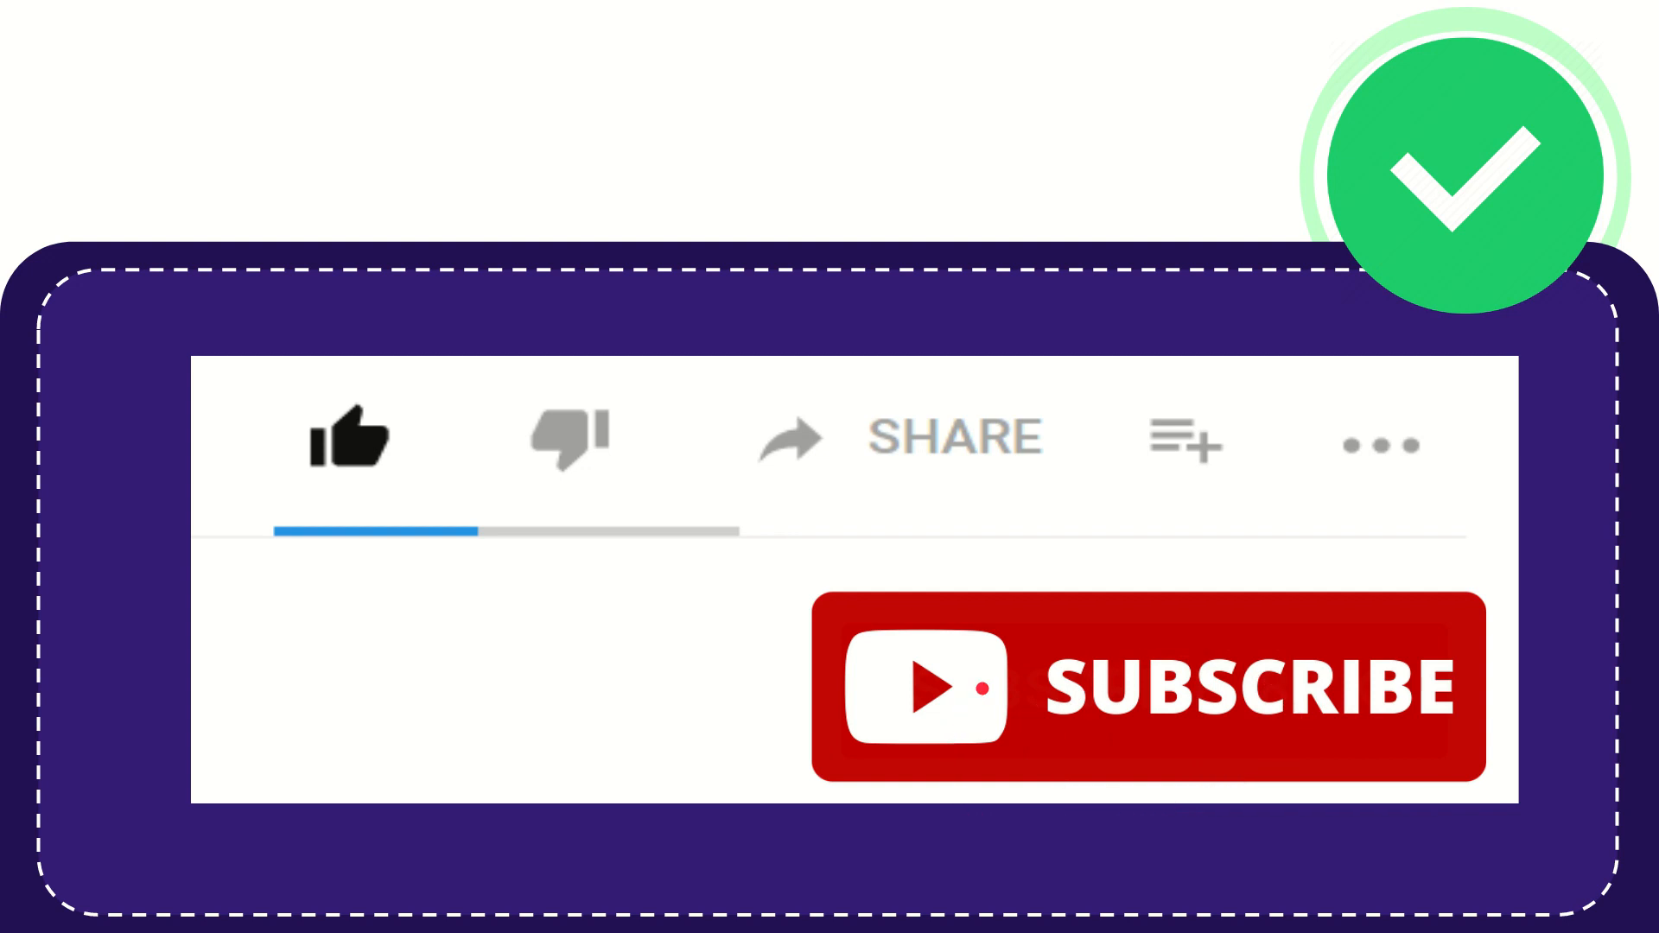
pyautogui.click(352, 437)
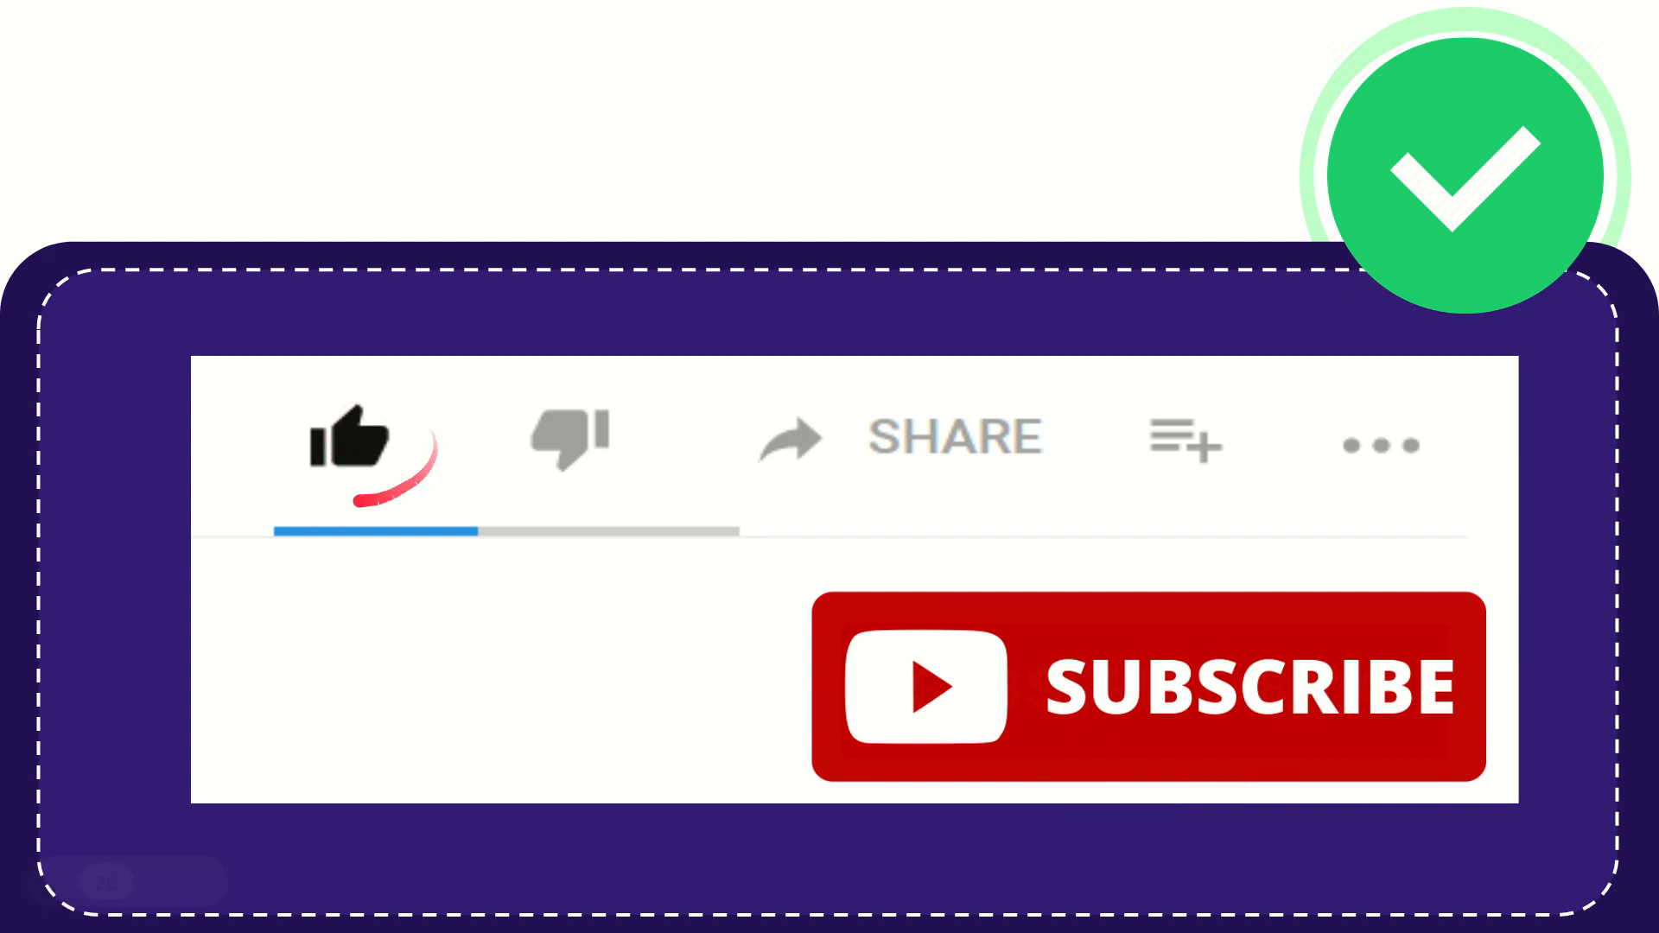
pyautogui.click(567, 437)
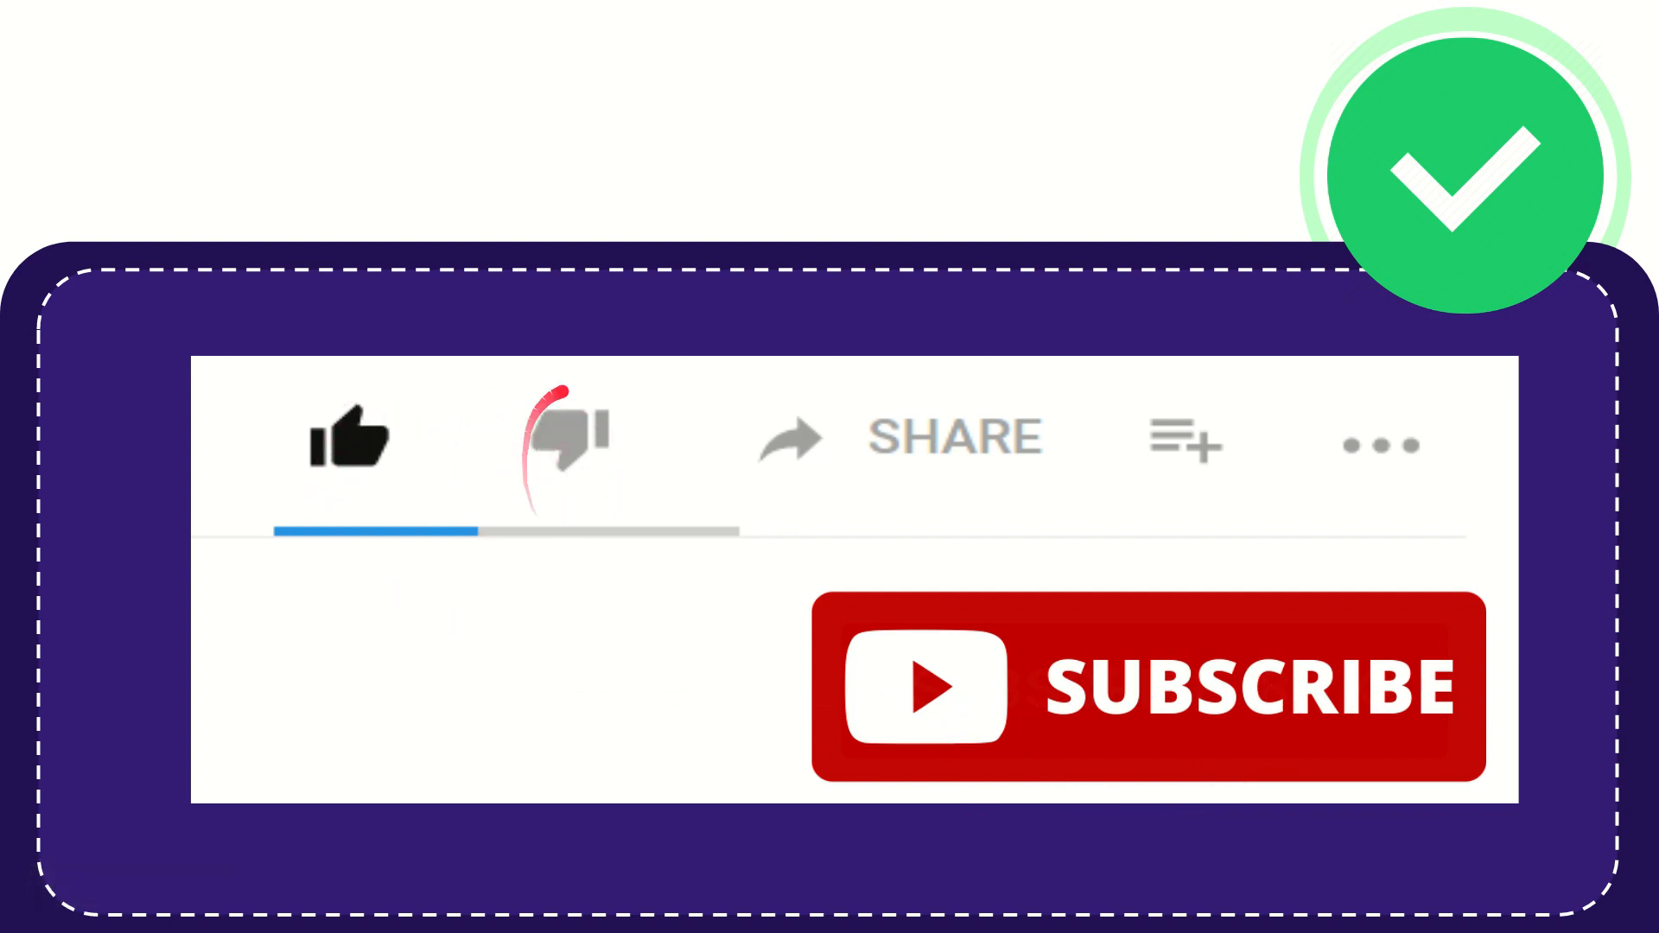
pyautogui.click(565, 438)
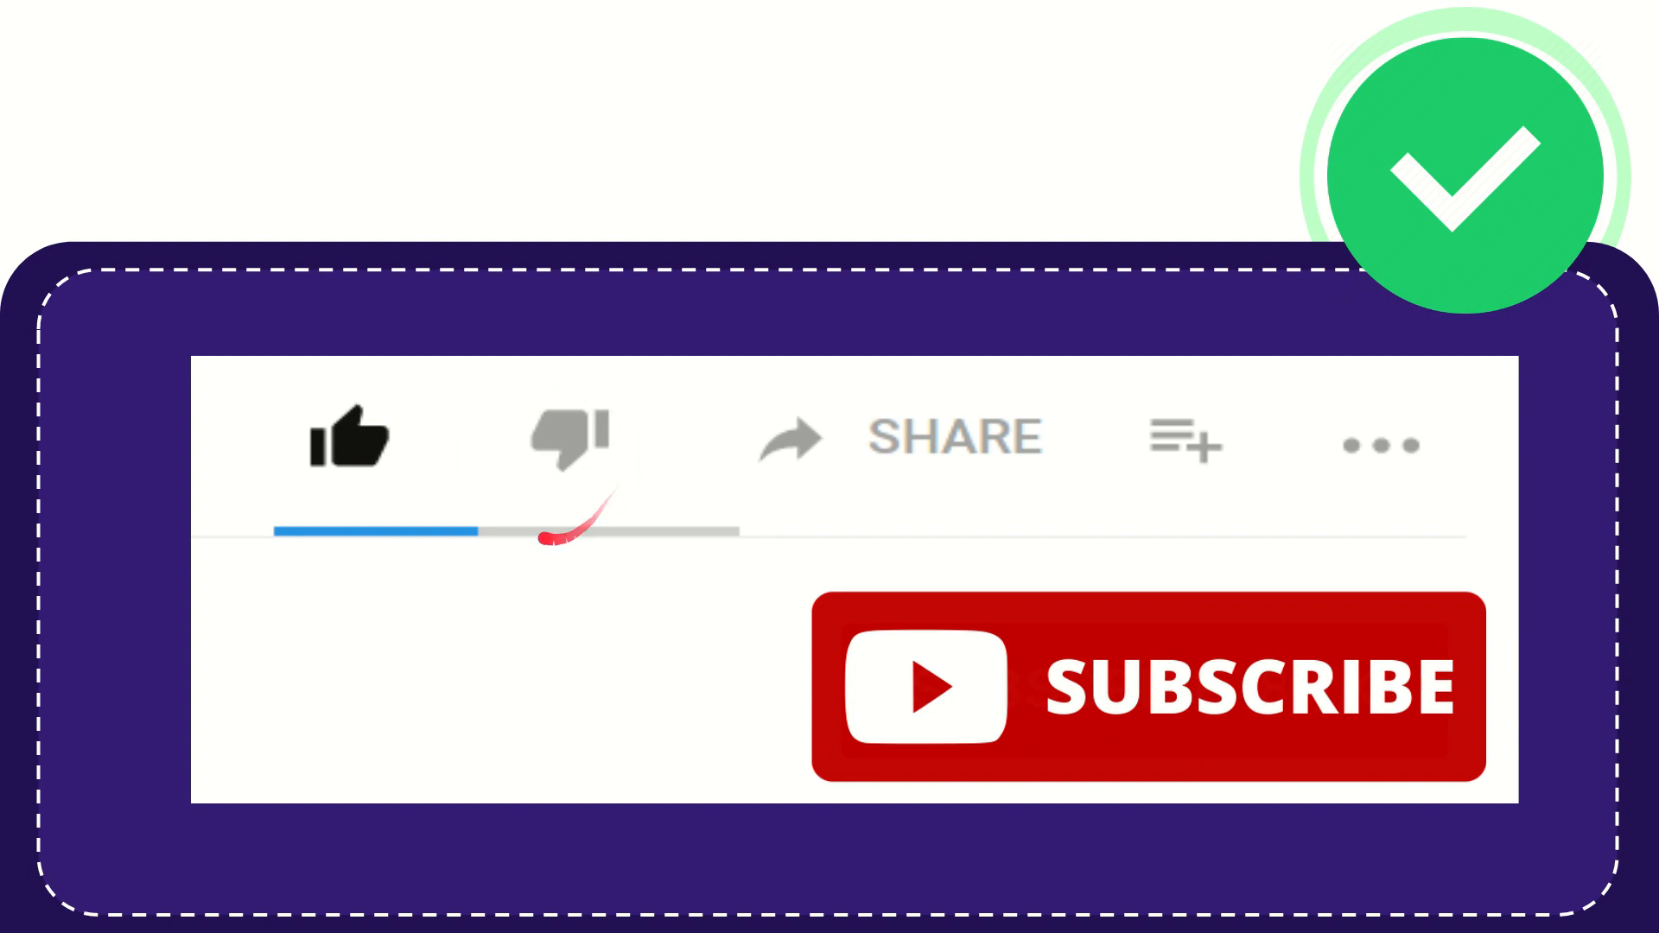